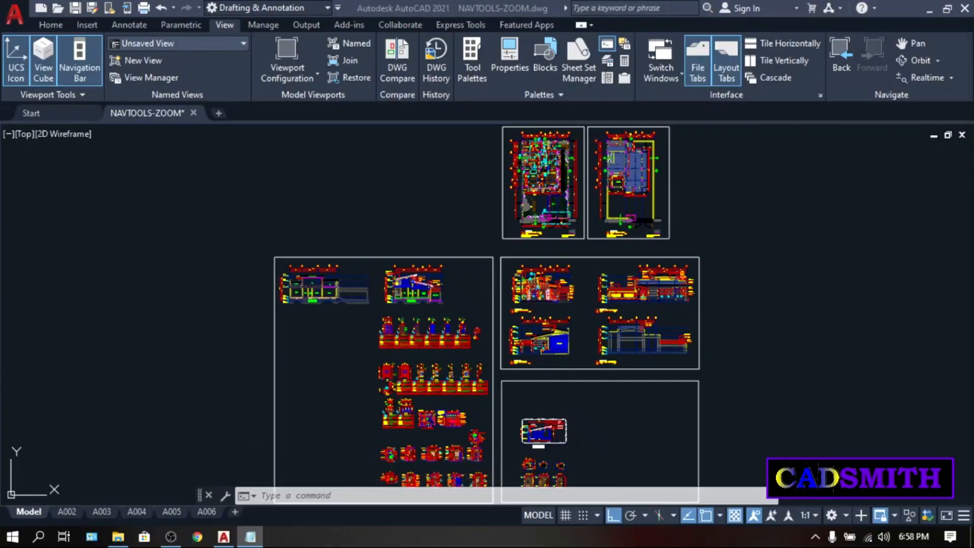
mouse_move(895, 385)
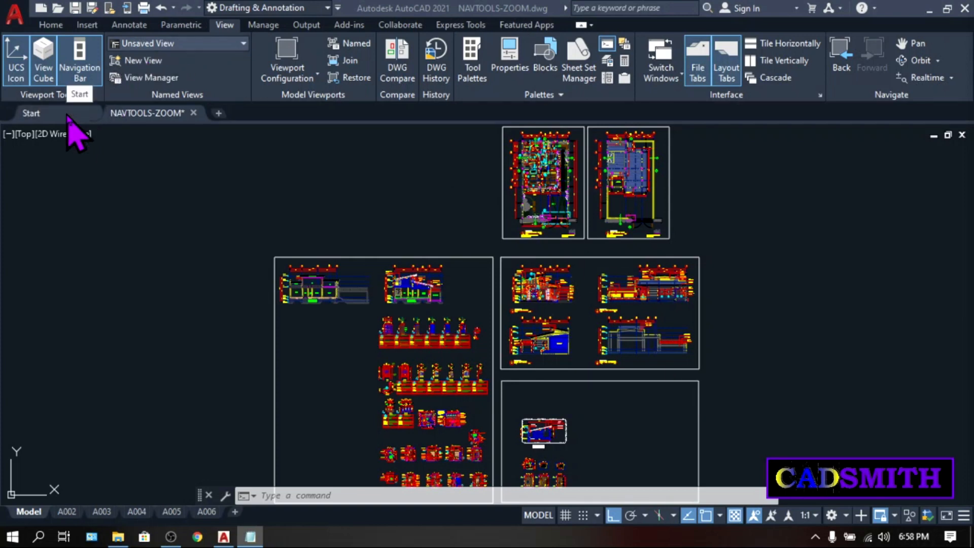
Step: From the Start page, browse into the Mechanical Sample folder of sample drawings
click(30, 114)
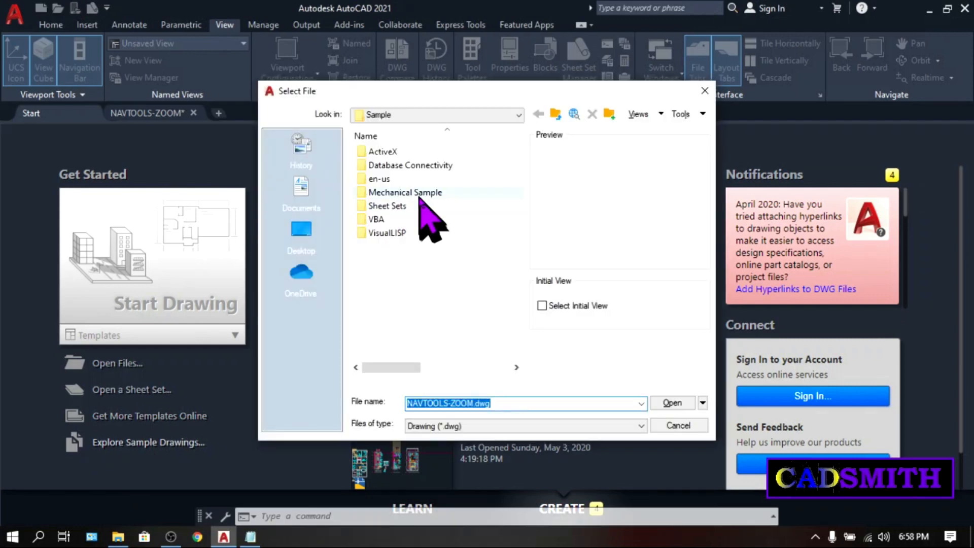
double_click(404, 192)
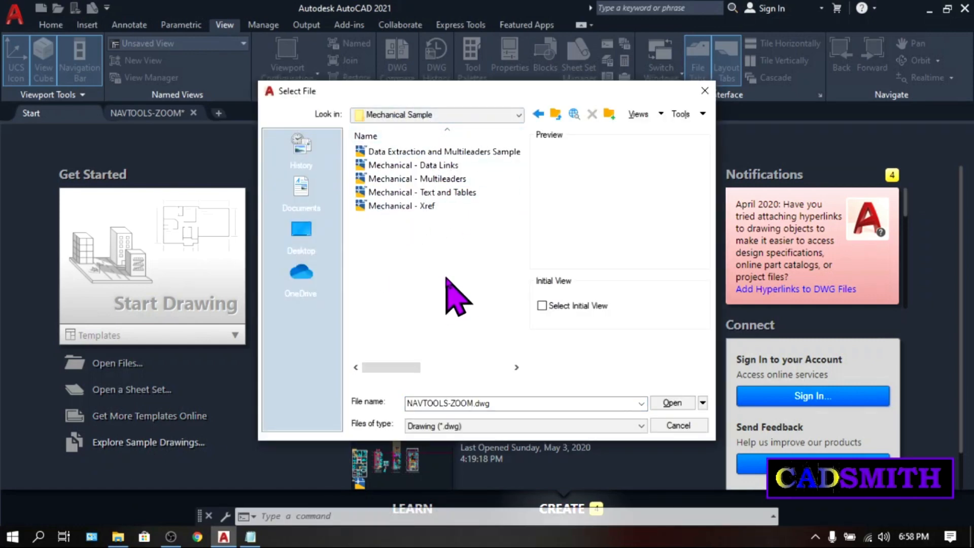
click(670, 402)
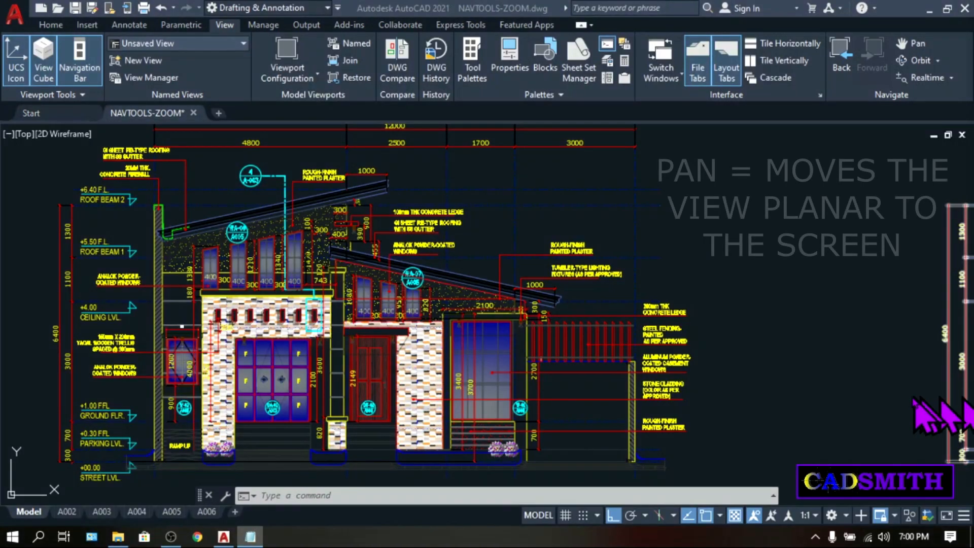
mouse_move(879, 391)
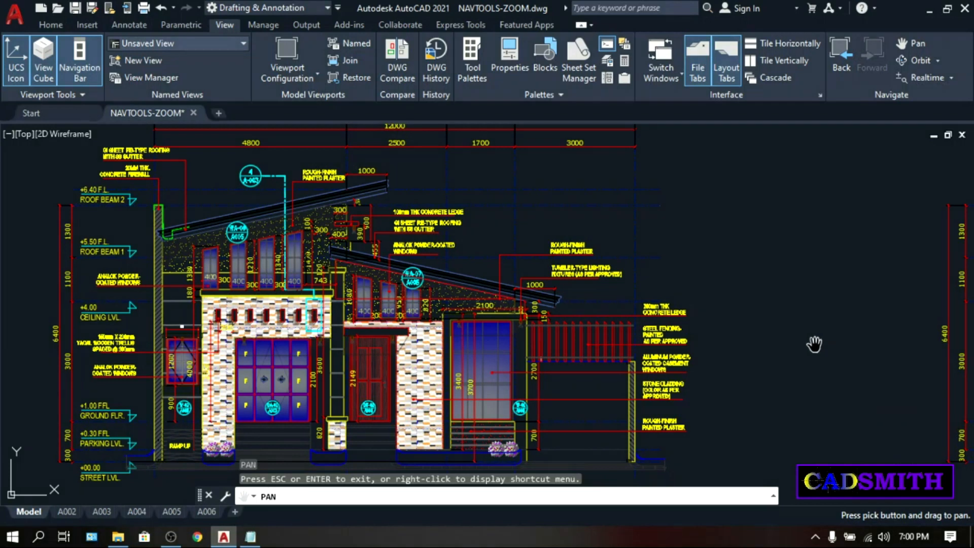
Step: Pan across the drawing toward the right side elevation's levels
drag(780, 310, 780, 382)
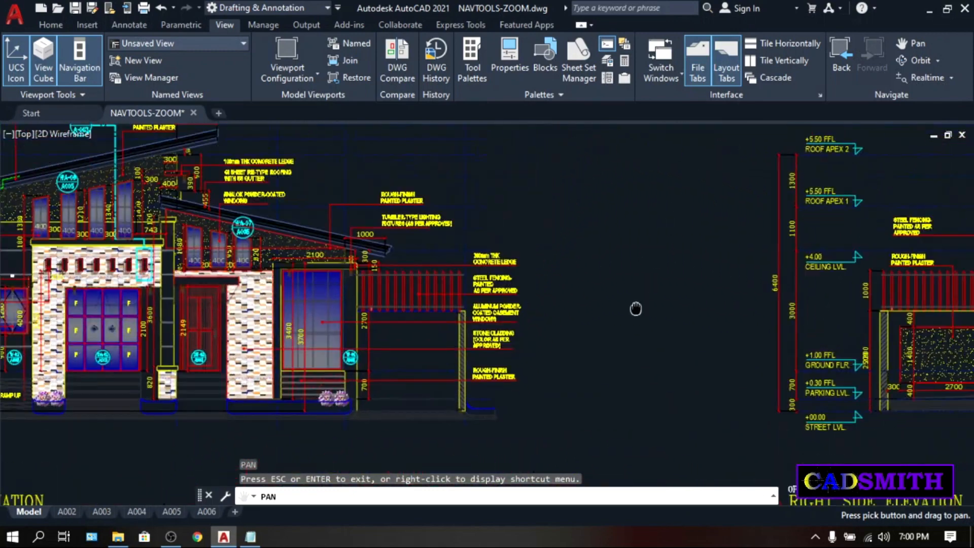
drag(635, 308, 762, 312)
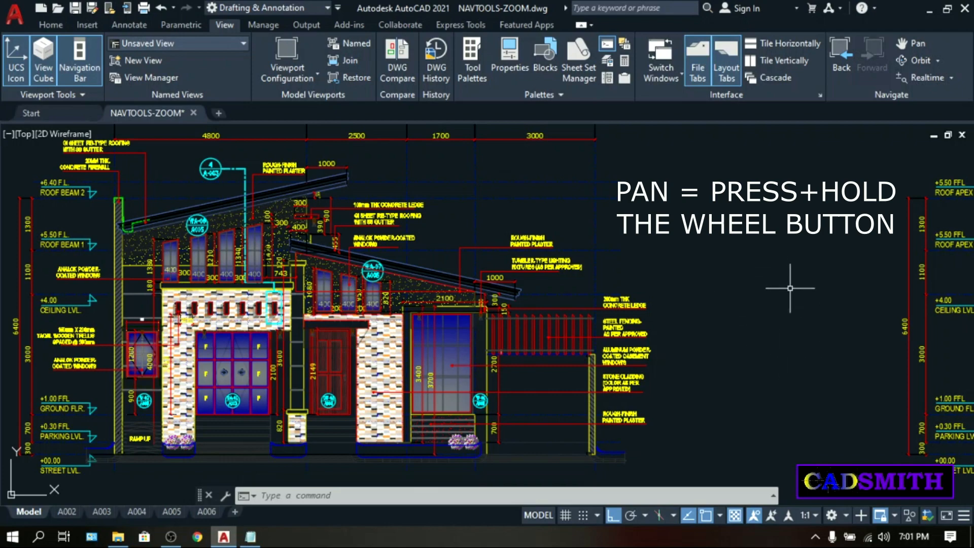
Step: Pan with the wheel button to bring the front elevation back to mid-screen
drag(789, 288, 820, 282)
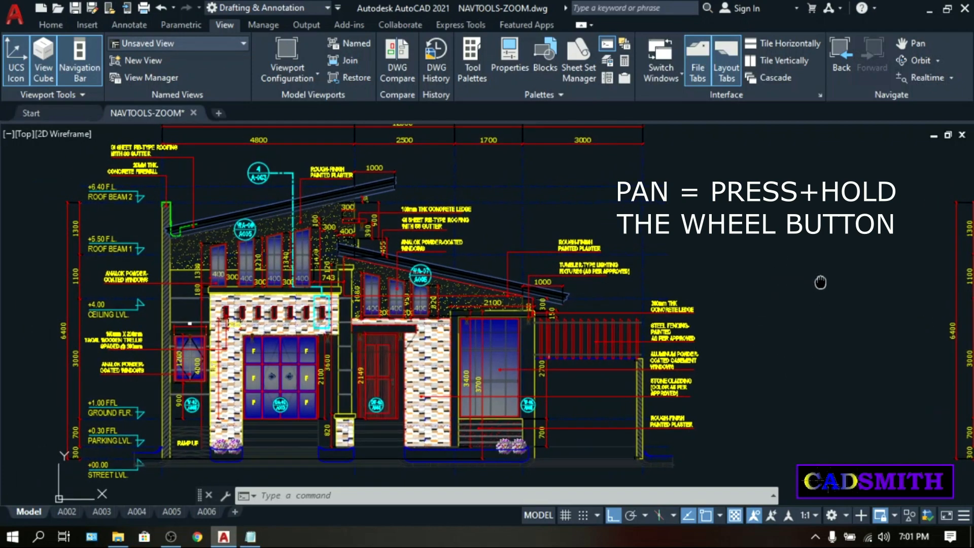
drag(820, 282, 718, 150)
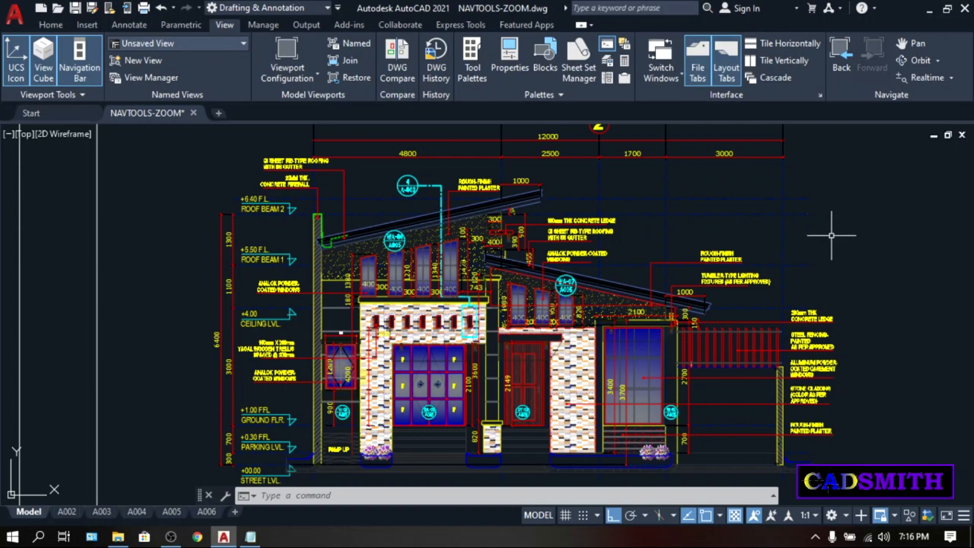
mouse_move(855, 228)
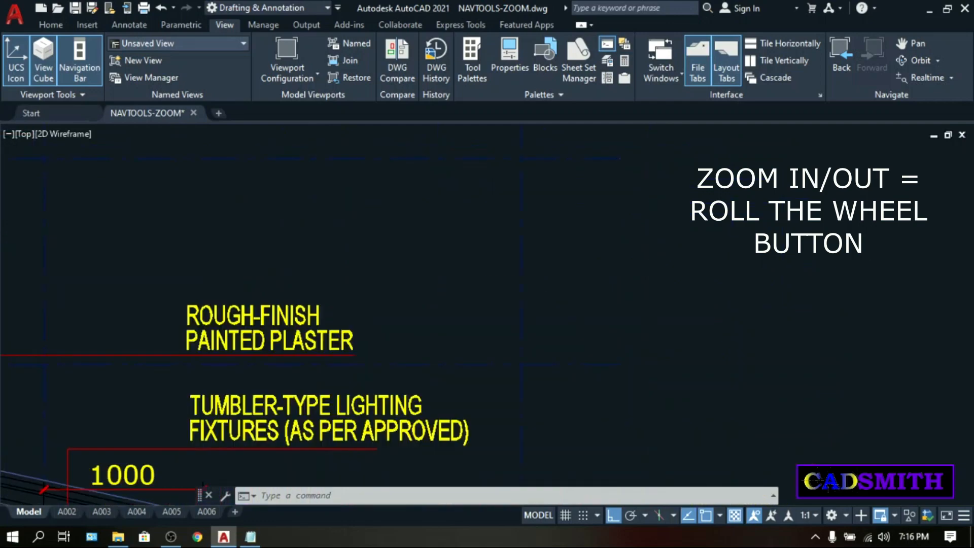
Step: Zoom in with the wheel on the front elevation's roof and window labels
scroll(down, 3)
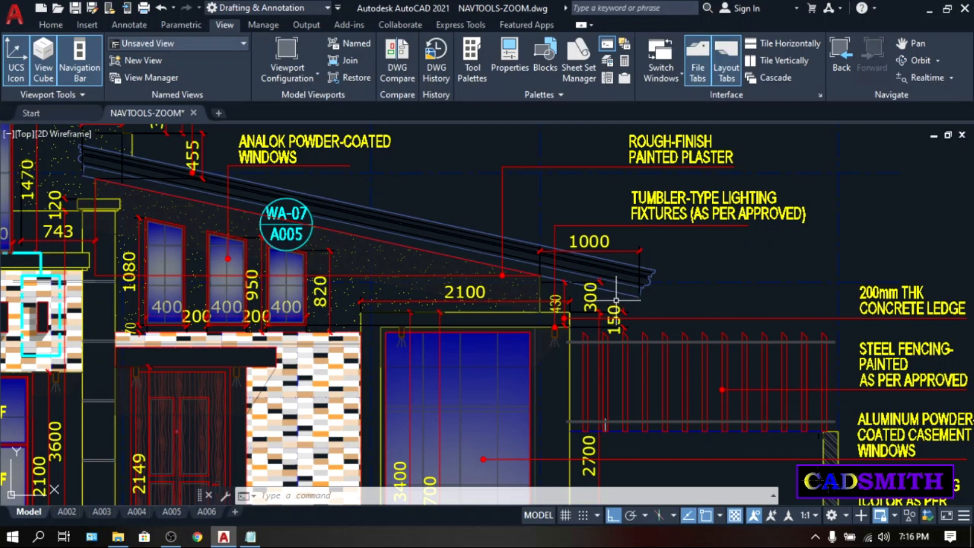
mouse_move(616, 296)
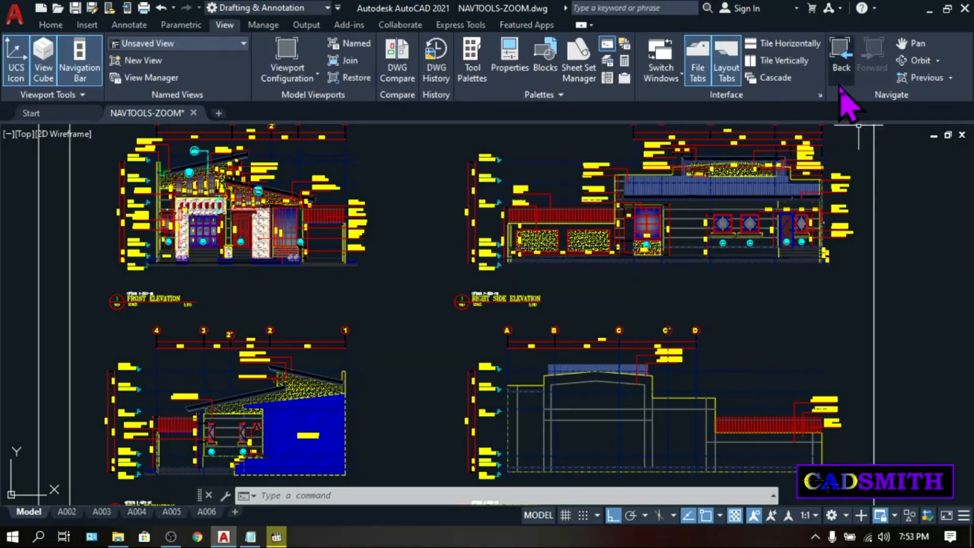
mouse_move(841, 56)
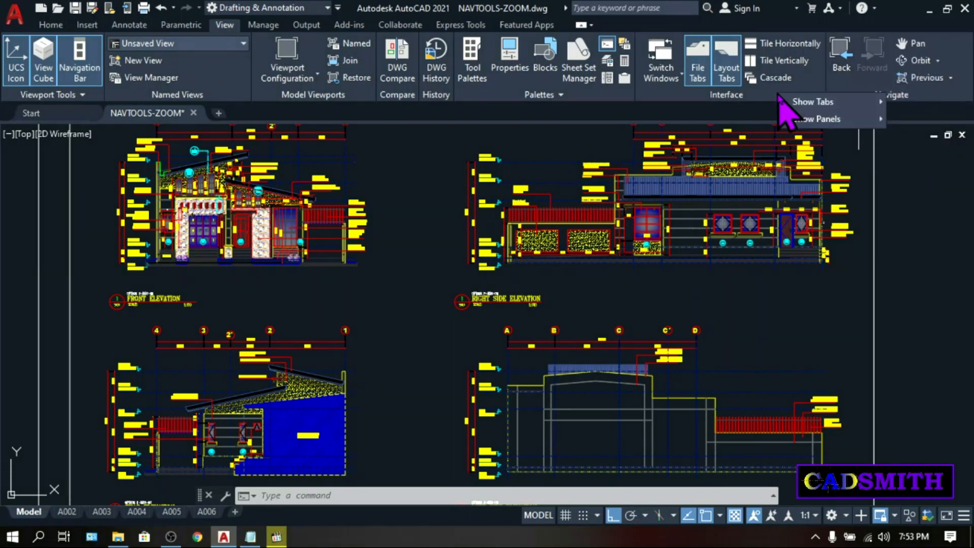
Step: Show the list of ribbon panels that can be displayed
click(812, 101)
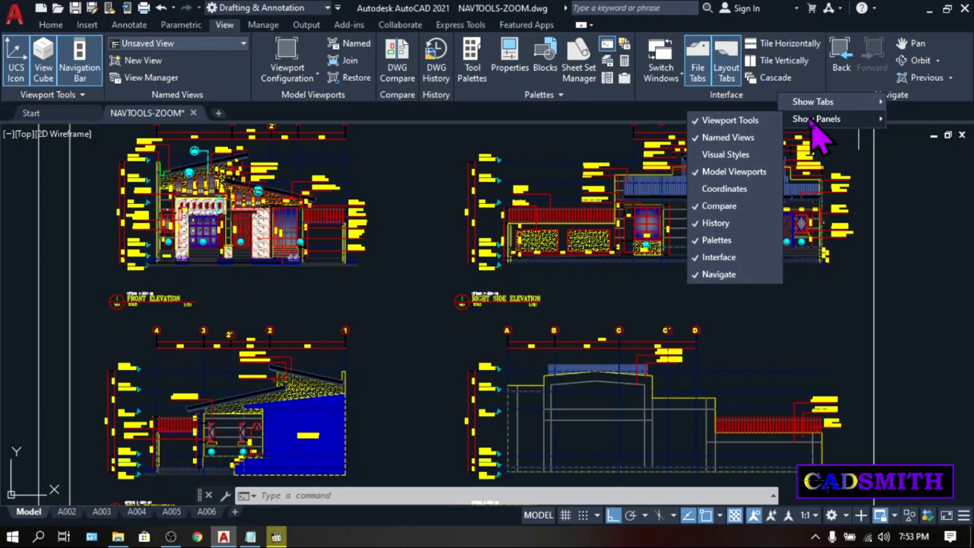
mouse_move(733, 286)
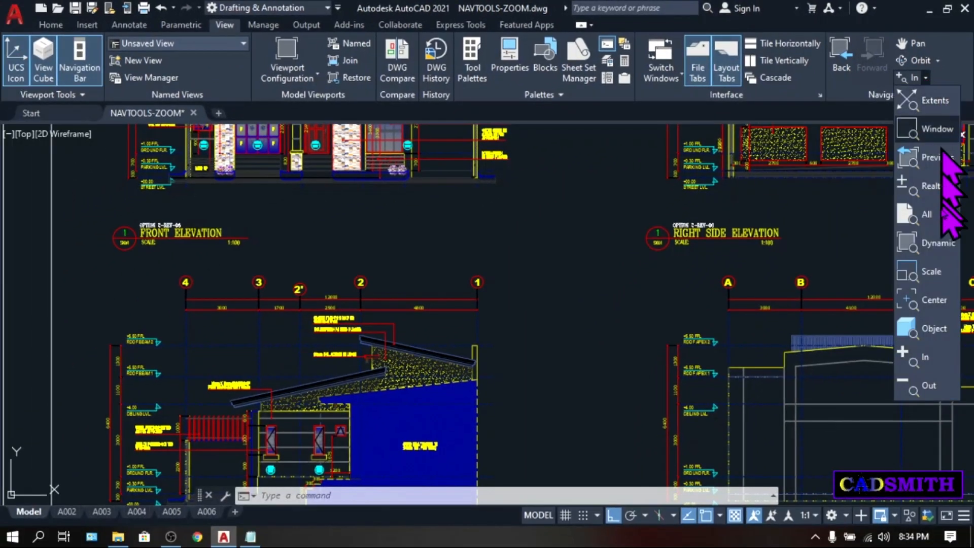
Step: Make Zoom In the current zoom option and enlarge the view by a factor of two
click(935, 100)
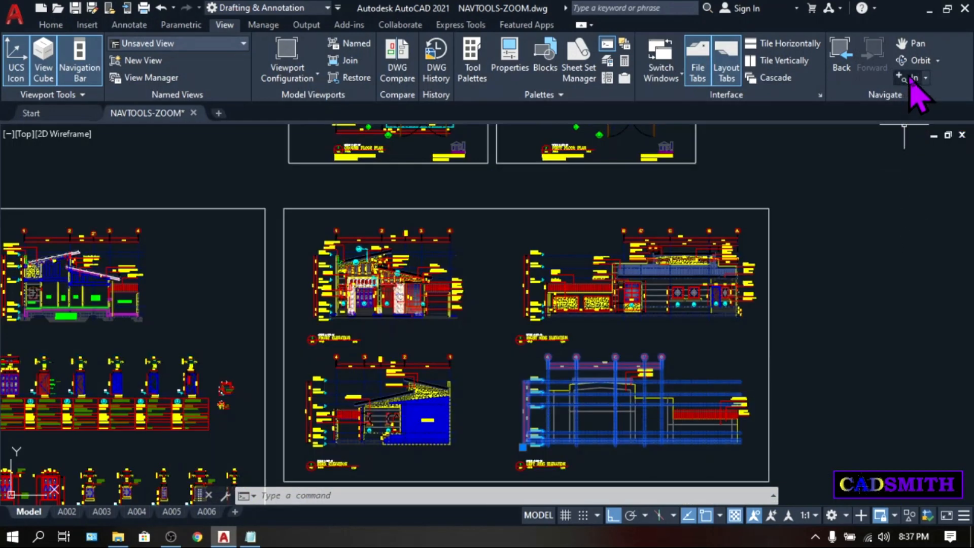
mouse_move(909, 77)
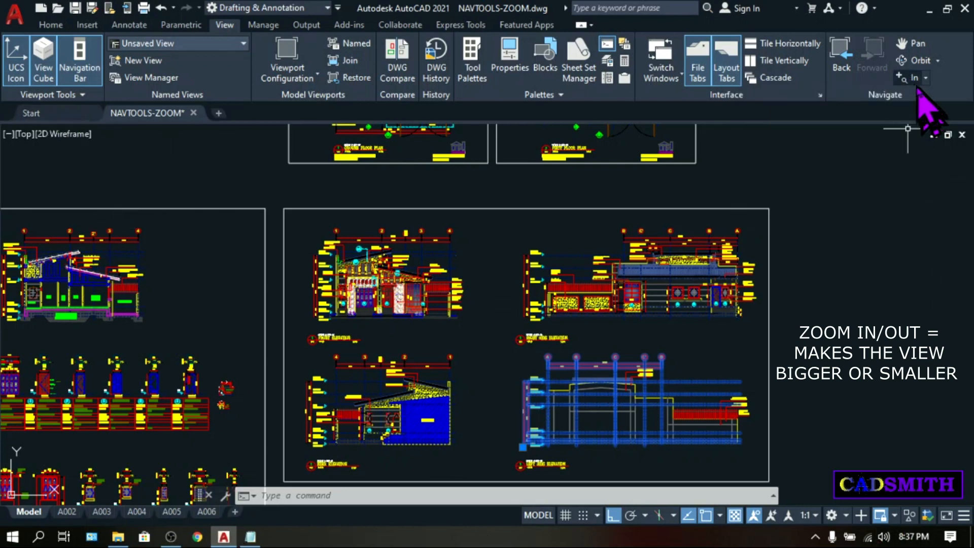
mouse_move(911, 77)
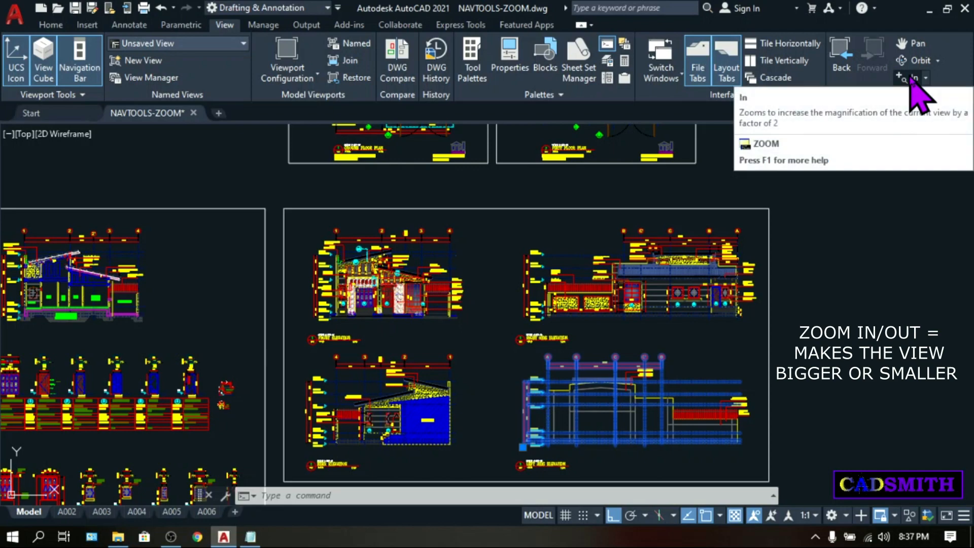
click(911, 77)
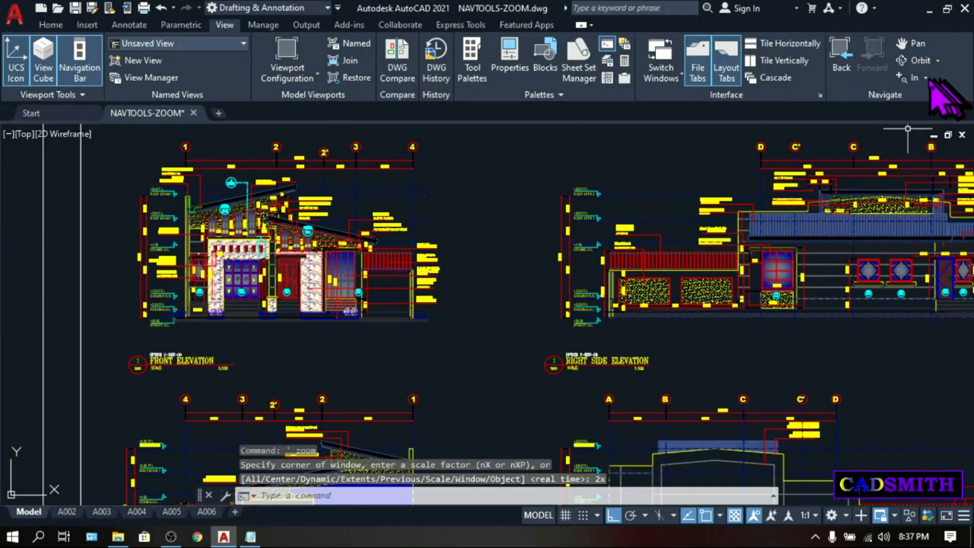
Step: Switch to Zoom Out so the full four-elevation sheet fits on screen
click(925, 77)
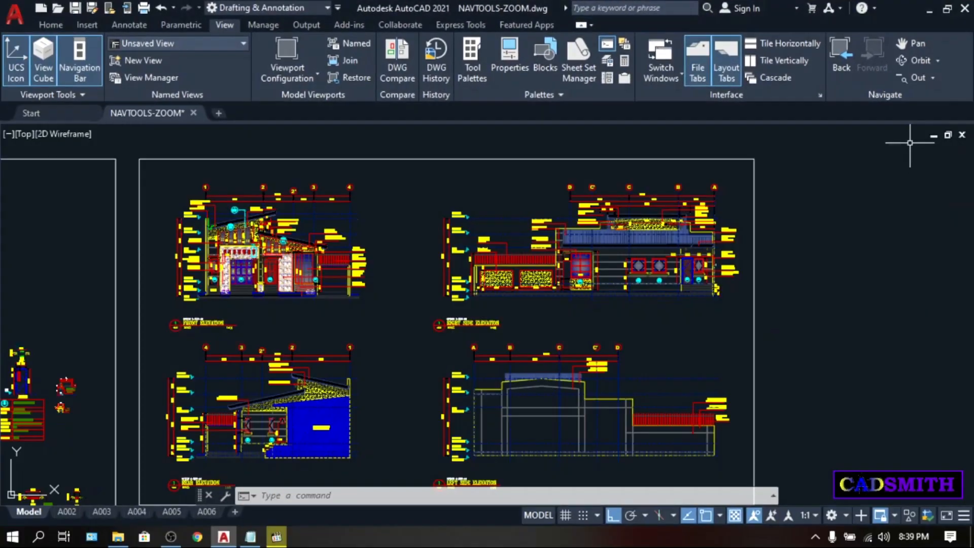
Step: Expand the Navigate panel's zoom dropdown listing Extents, Window, Previous and more
click(927, 77)
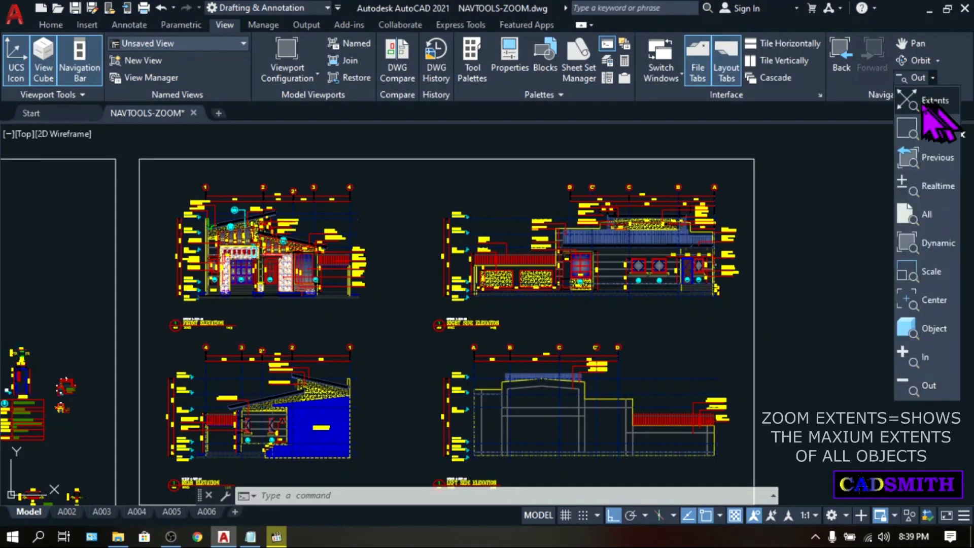
mouse_move(935, 100)
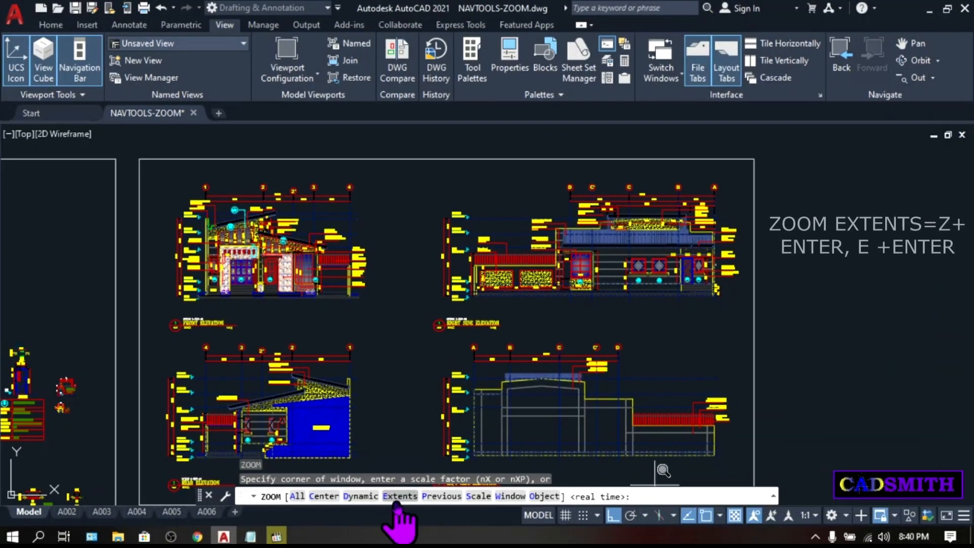
Step: Choose the Extents option of ZOOM to fit the elevations in view
text(E)
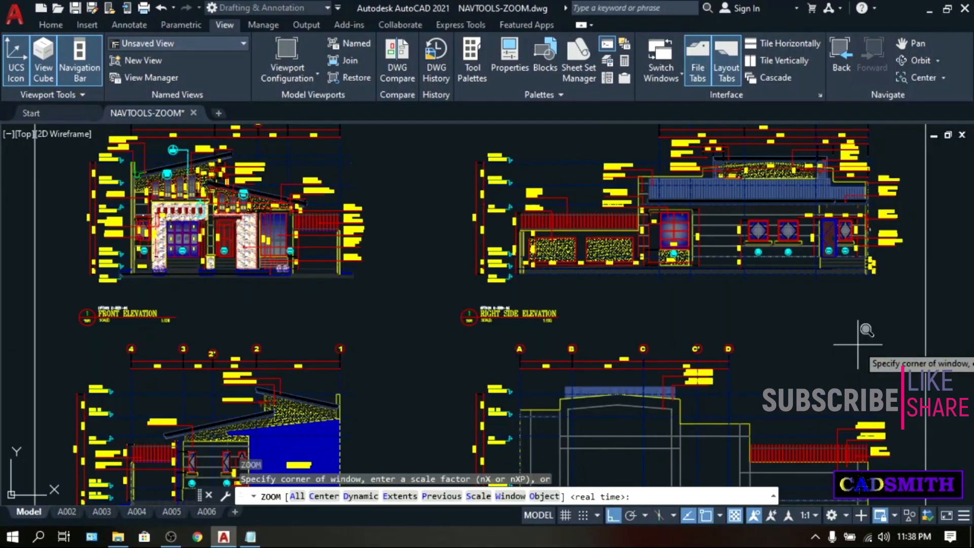
mouse_move(826, 323)
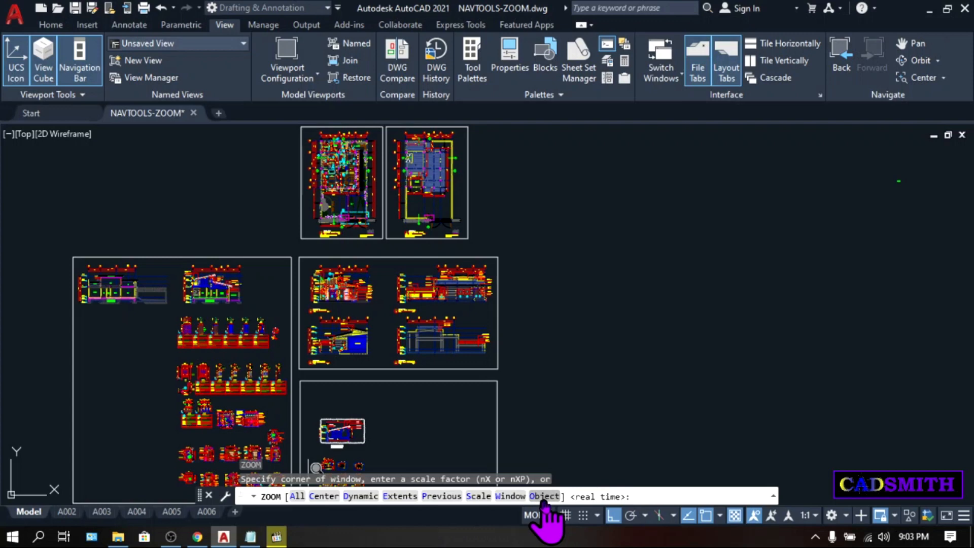
mouse_move(360, 528)
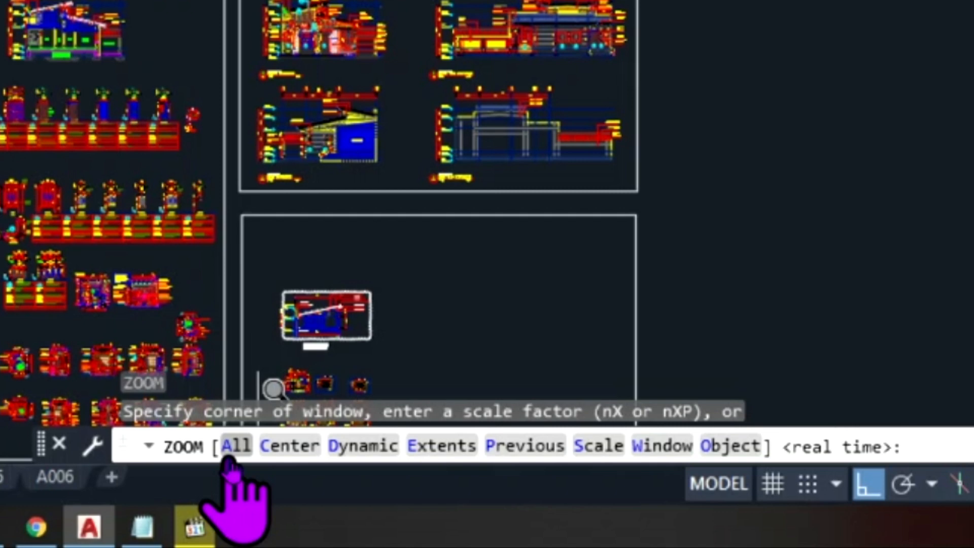
mouse_move(661, 445)
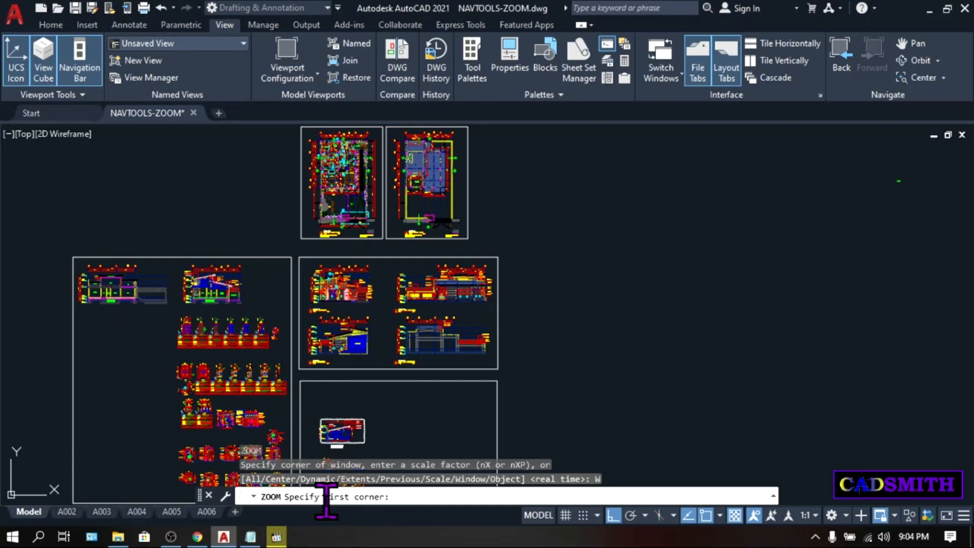
mouse_move(360, 224)
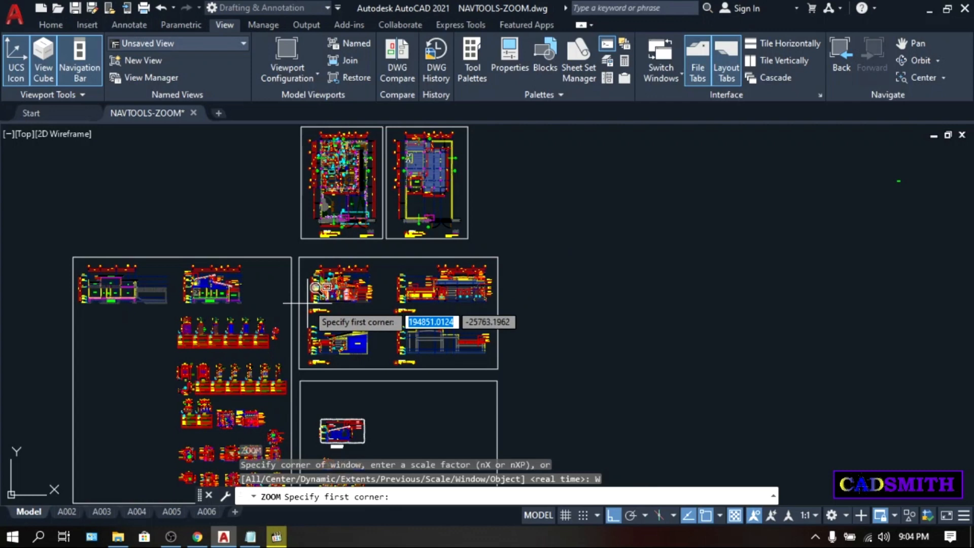
Step: Pick the first corner of the zoom window around the front elevation
click(316, 288)
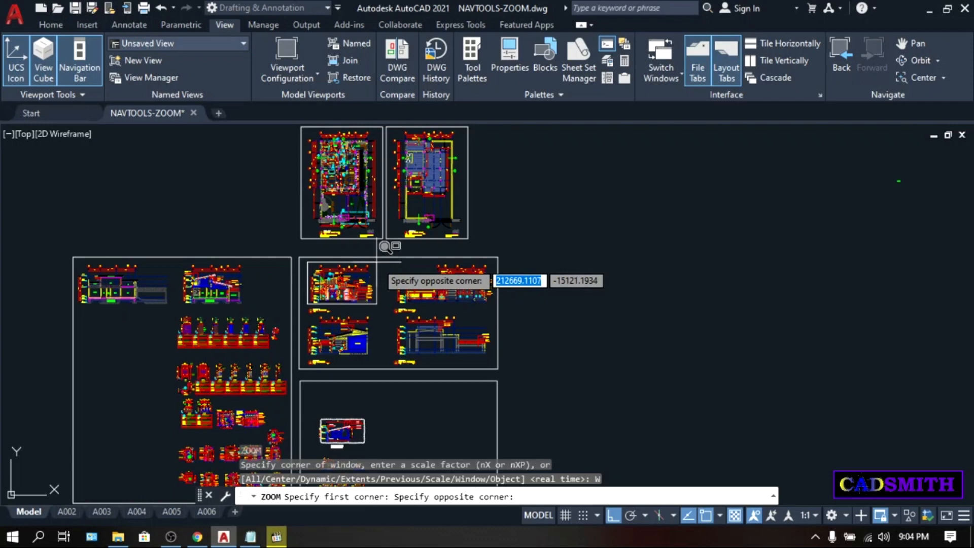
mouse_move(388, 245)
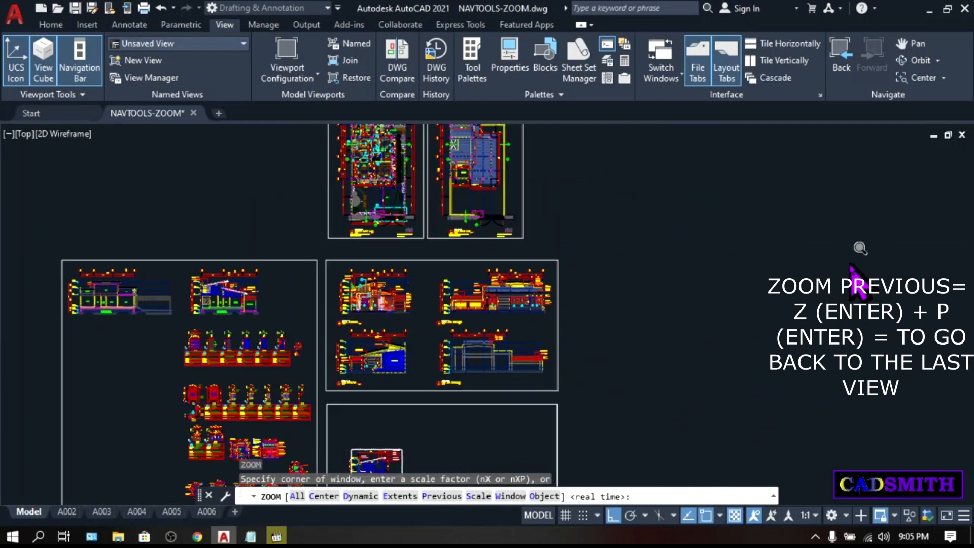
Step: Return to the previous overview of all sheet frames with Zoom Previous
text(P)
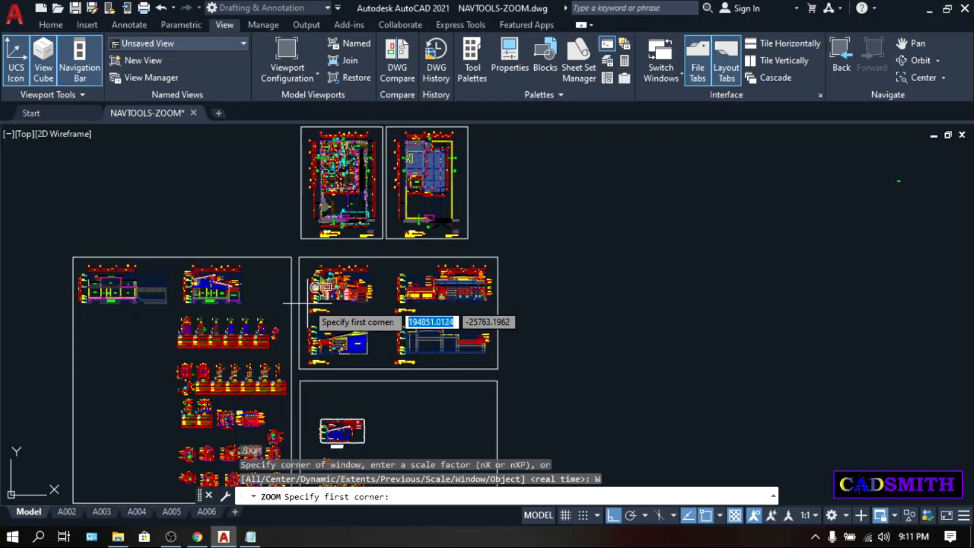
click(311, 304)
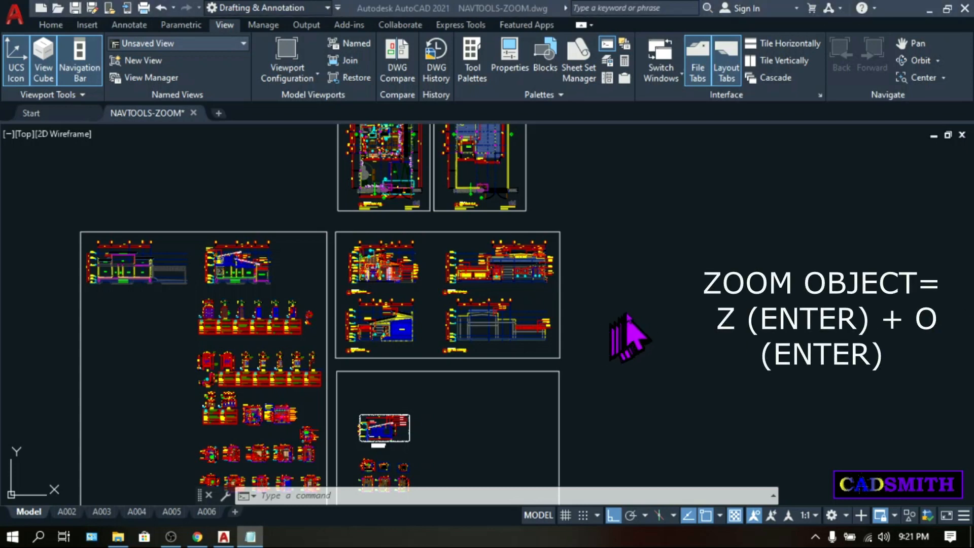
mouse_move(640, 345)
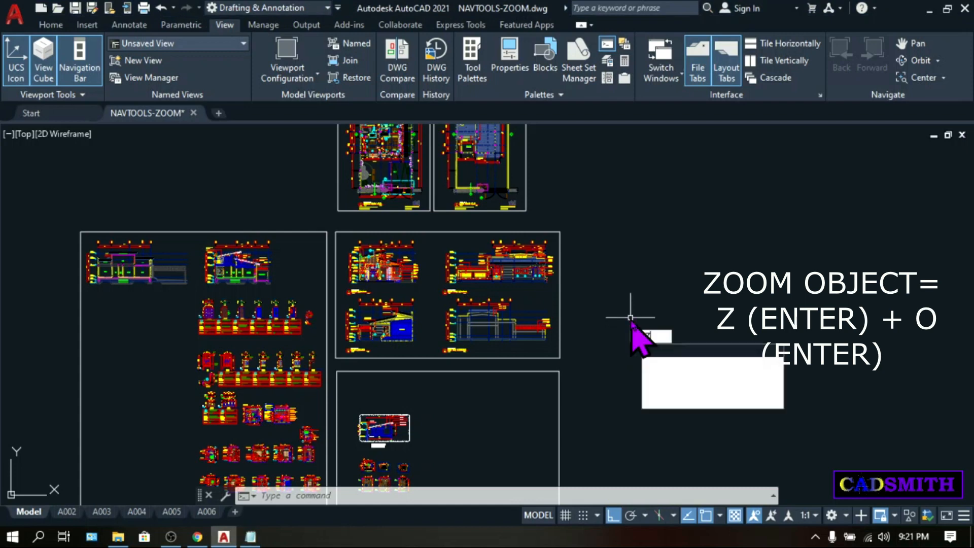
Step: Fit the view to one selected drawing object using the Zoom Object option
text(OOM)
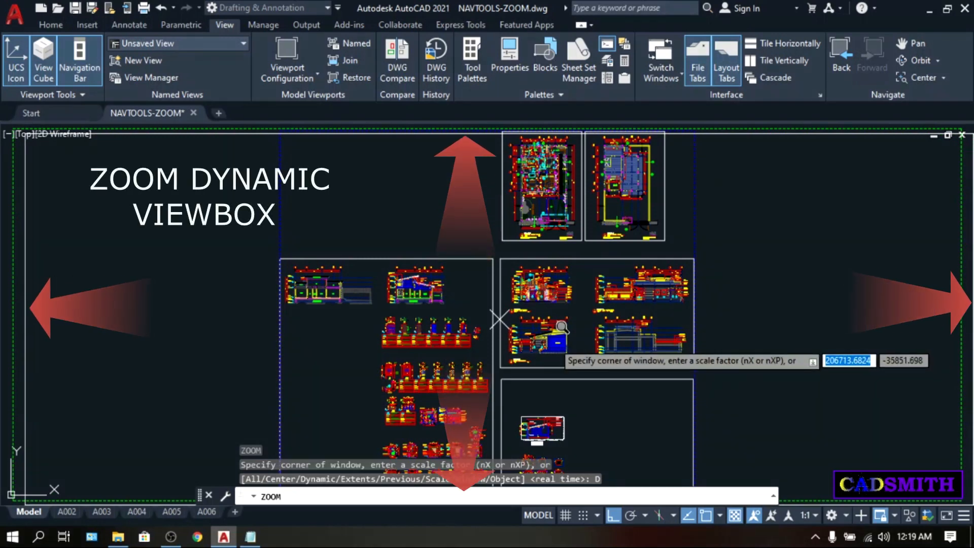
mouse_move(500, 318)
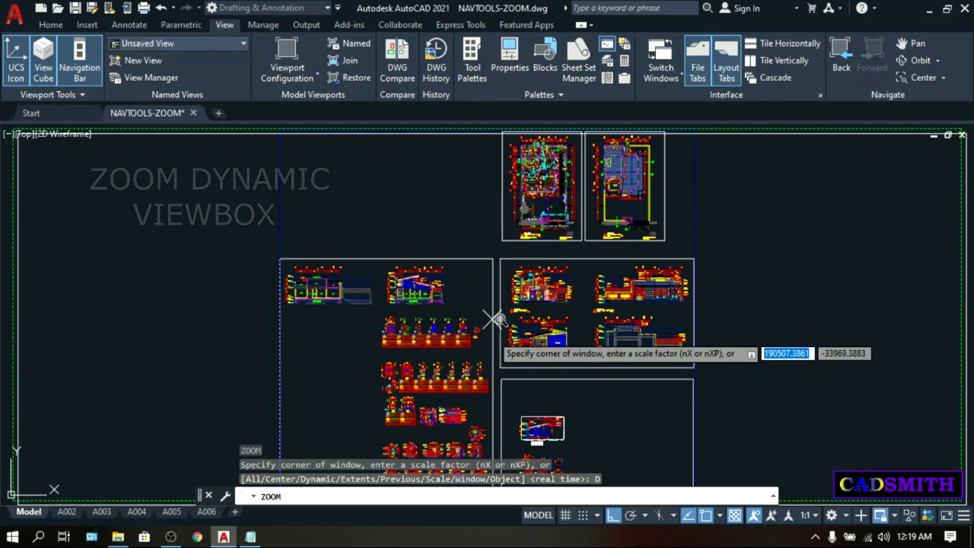
mouse_move(171, 387)
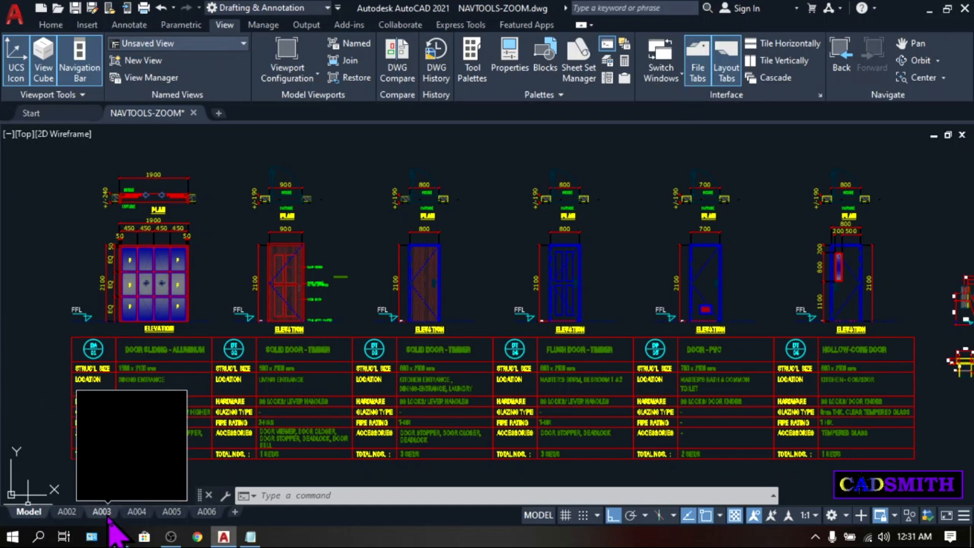
Step: Switch to the A003 layout and zoom into the Schedule of Doors area
click(102, 511)
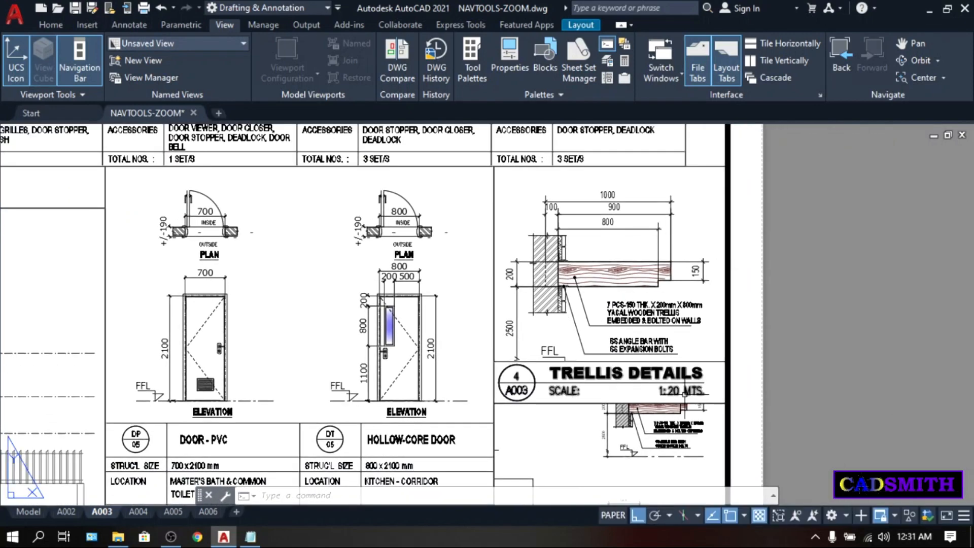
scroll(down, 3)
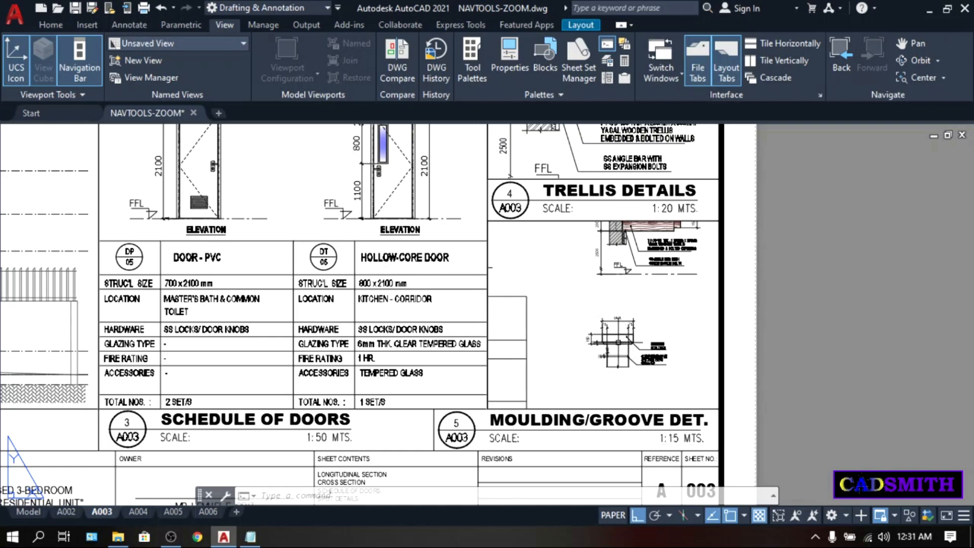
mouse_move(536, 262)
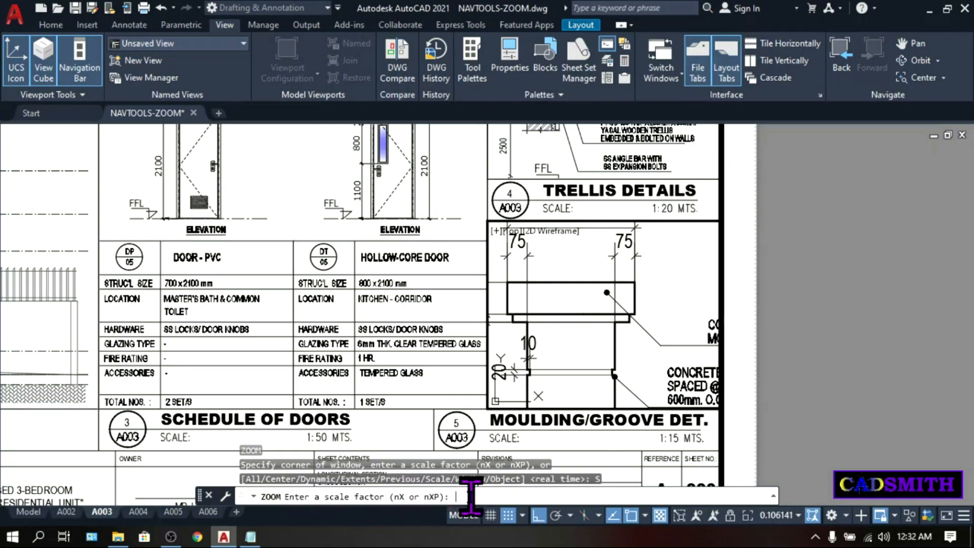
Step: Scale the A003 detail viewport to 1/15XP
text(1)
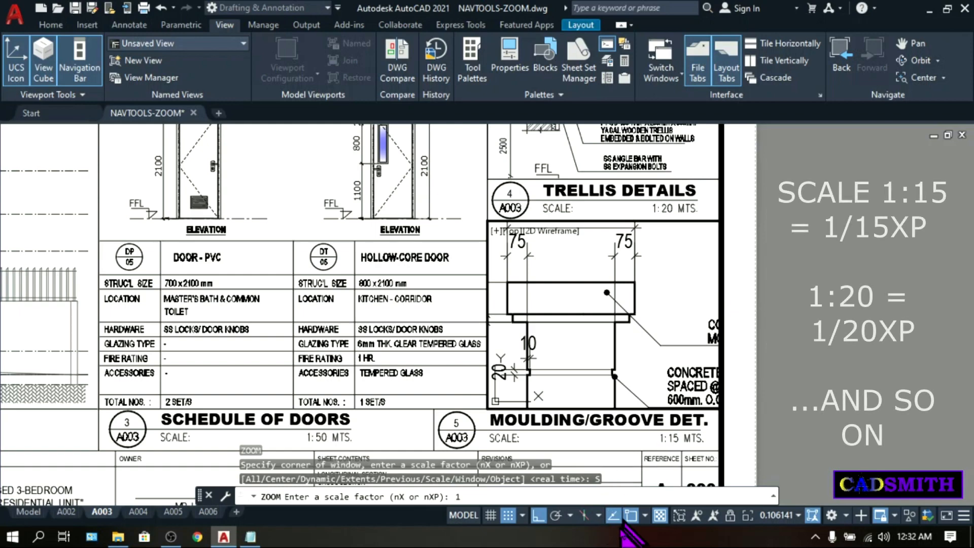
text(/)
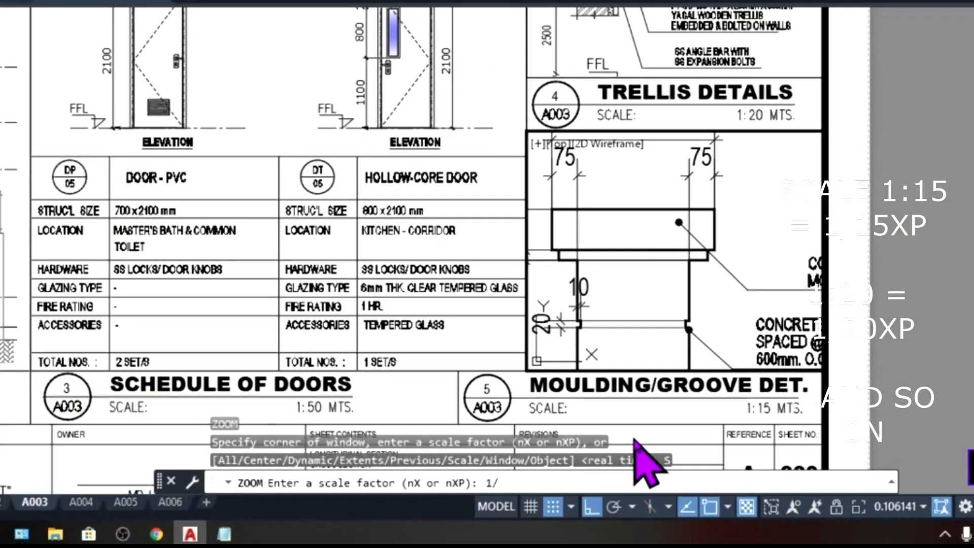
text(15)
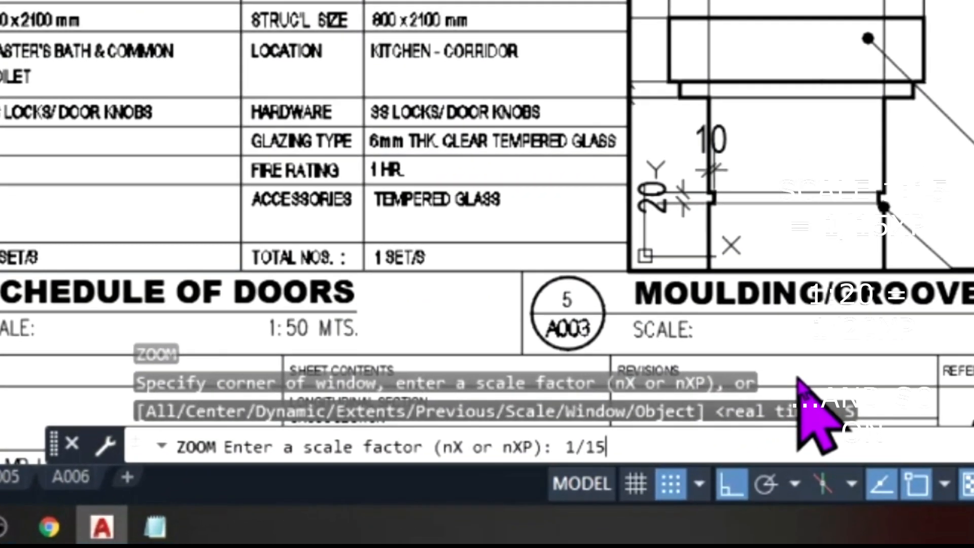
text(XP)
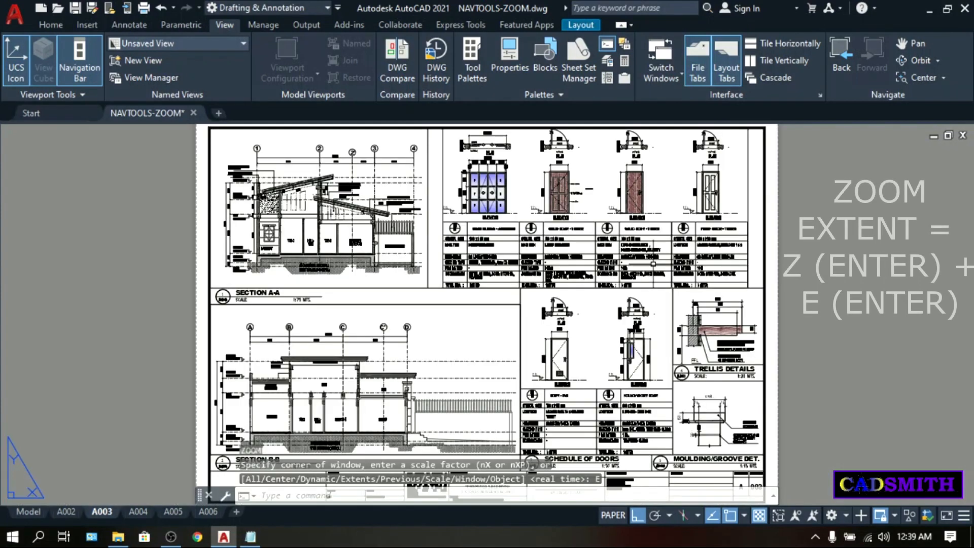
mouse_move(451, 325)
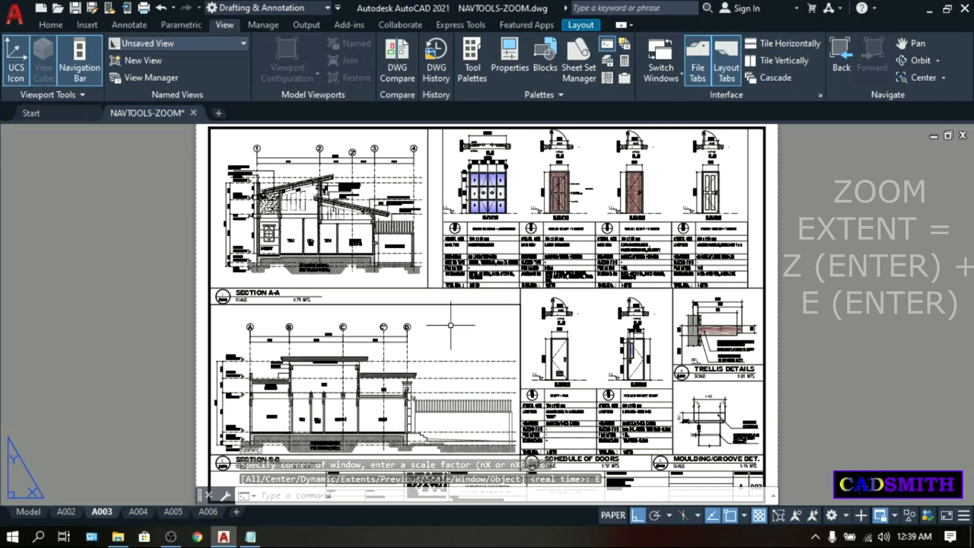